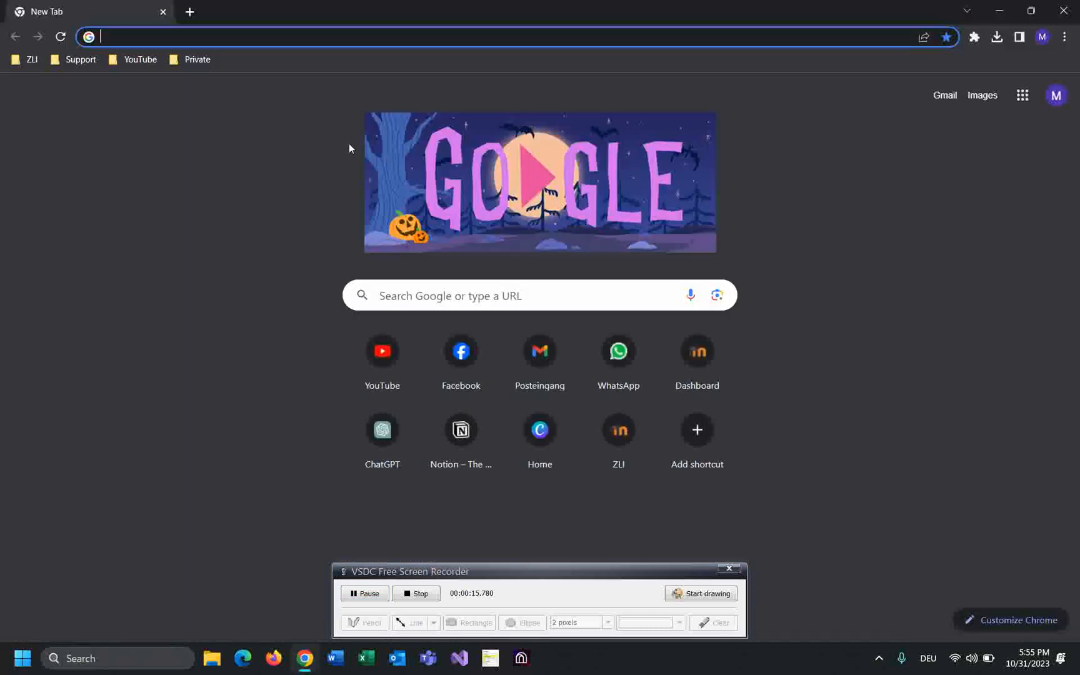
Run a Google search for 'greenshot' from the Chrome address bar
type("green")
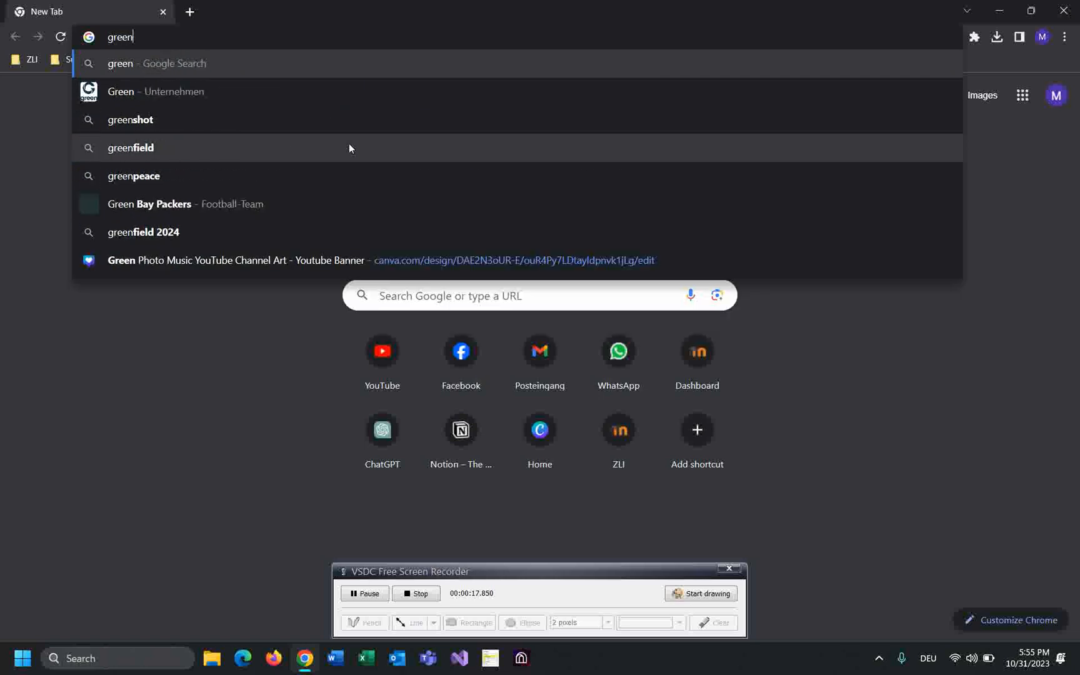
type("shot")
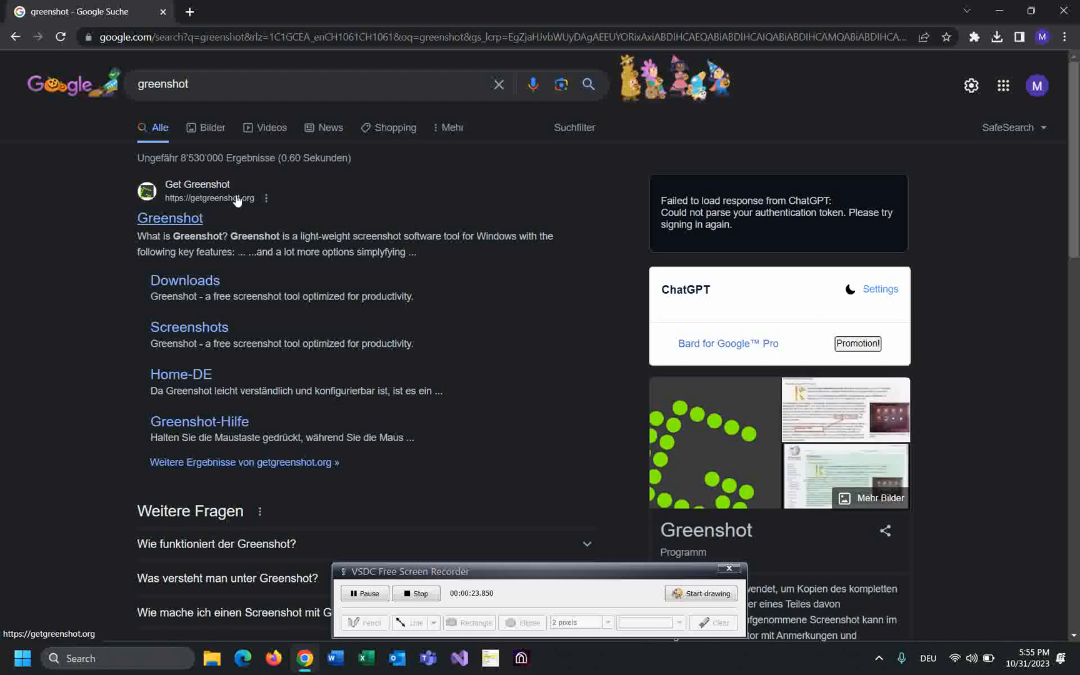
left_click(169, 217)
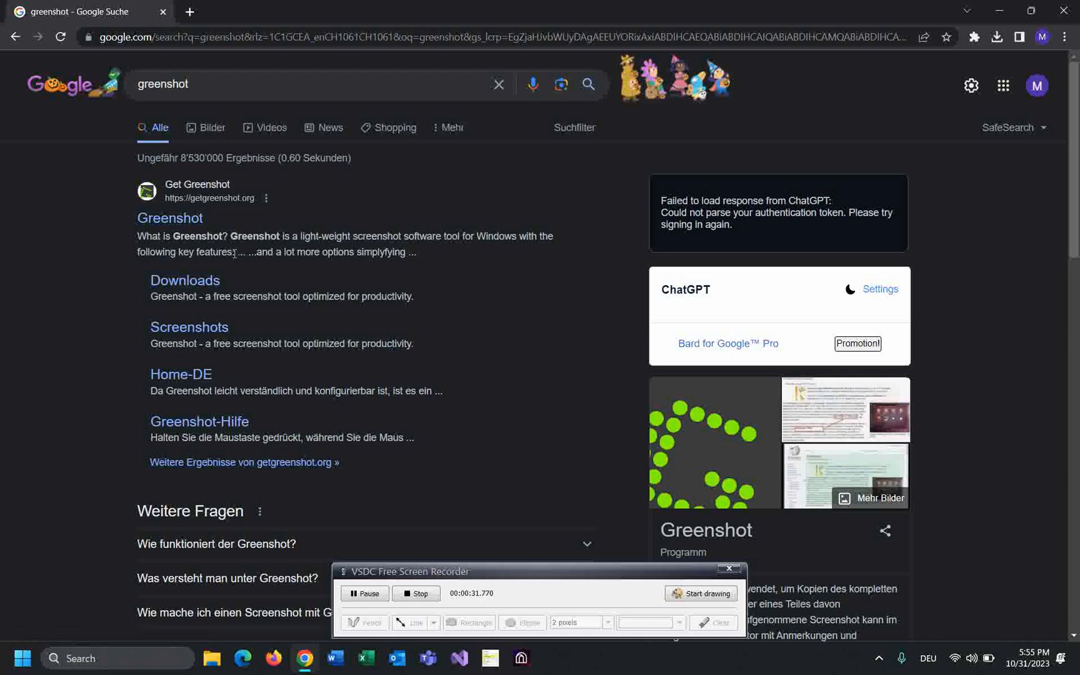
mouse_move(169, 217)
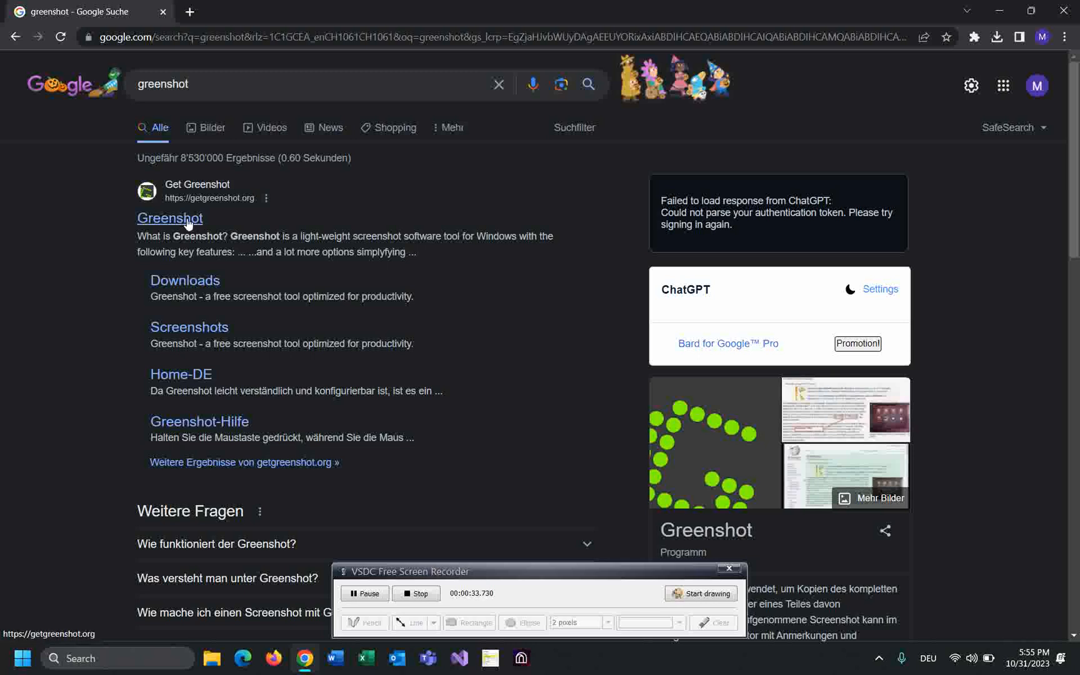
Open the getgreenshot.org result and scroll to its download offer
left_click(169, 218)
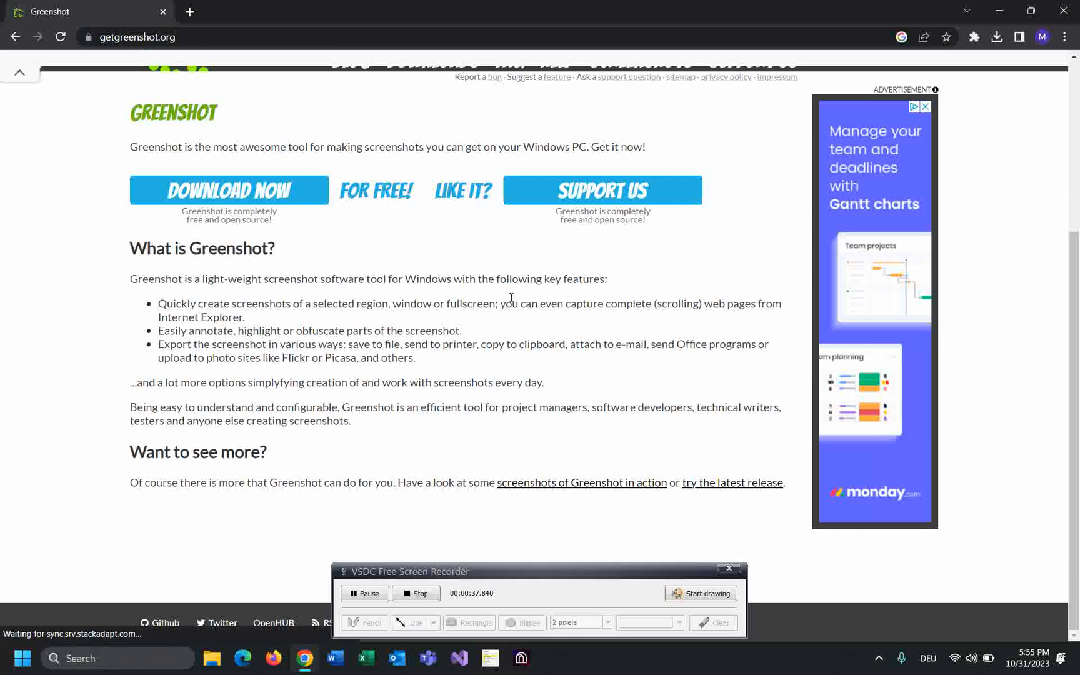
scroll("up", 3)
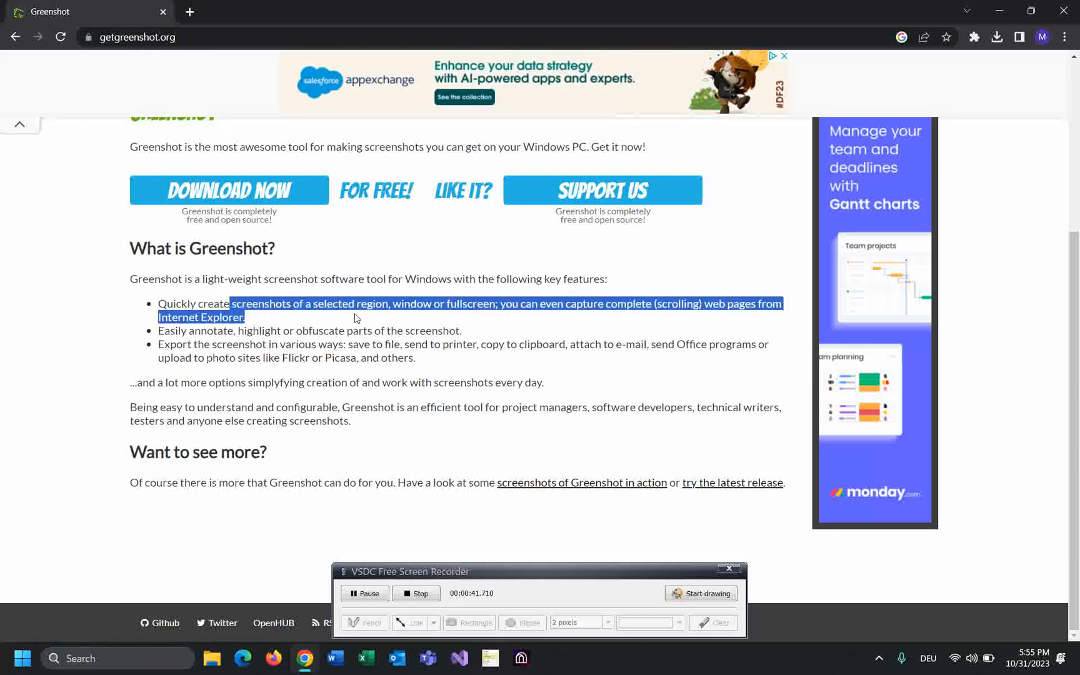
mouse_move(369, 315)
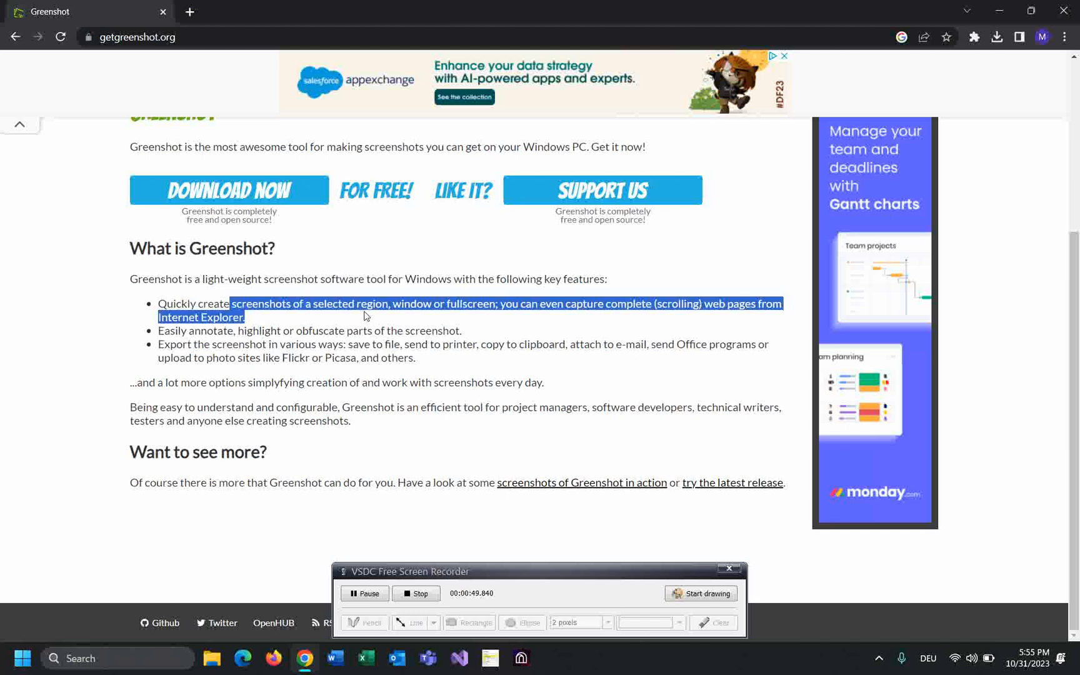
mouse_move(228, 190)
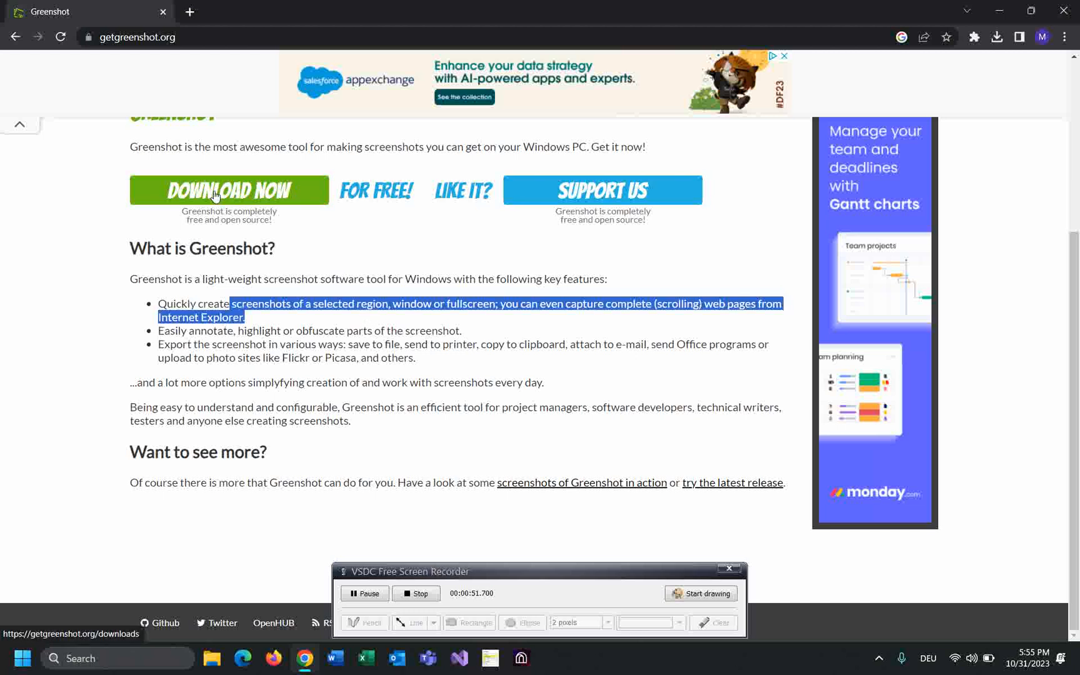
Download the latest stable Greenshot 1.2.10.6 installer, dismissing the ad, and show it in Downloads
left_click(228, 190)
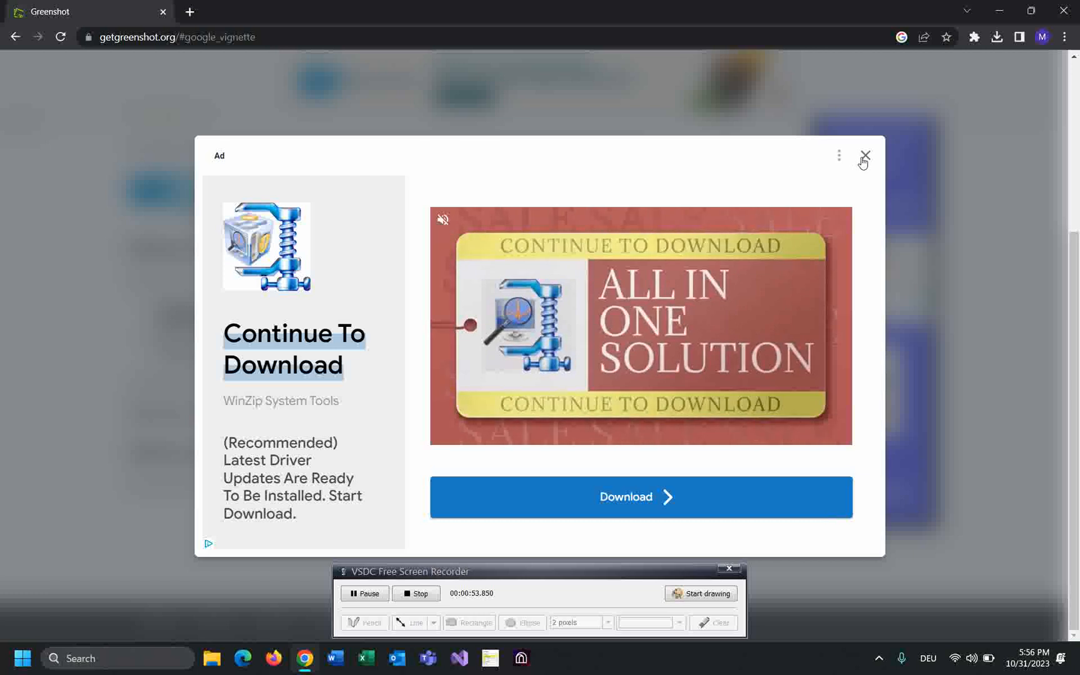
left_click(864, 156)
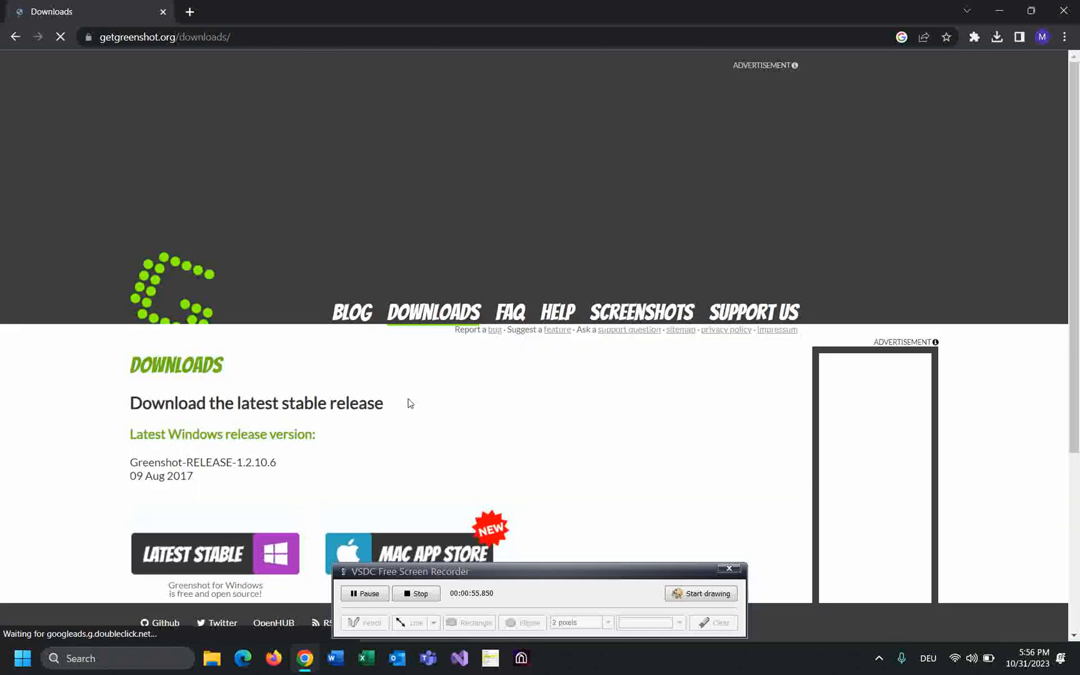
scroll("down", 3)
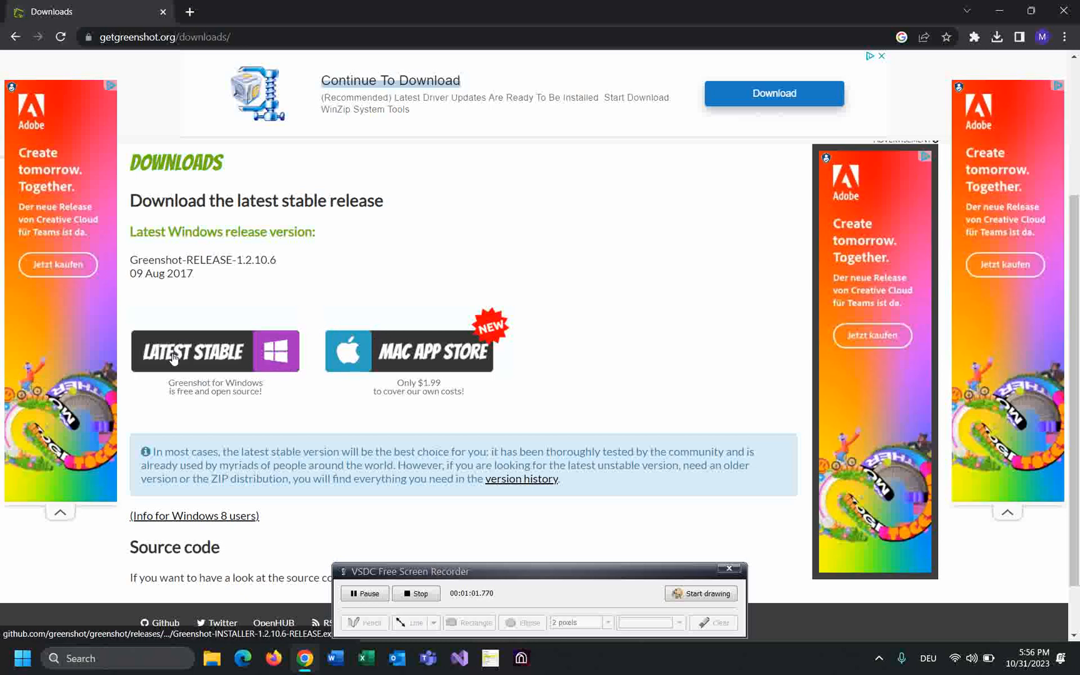
mouse_move(175, 351)
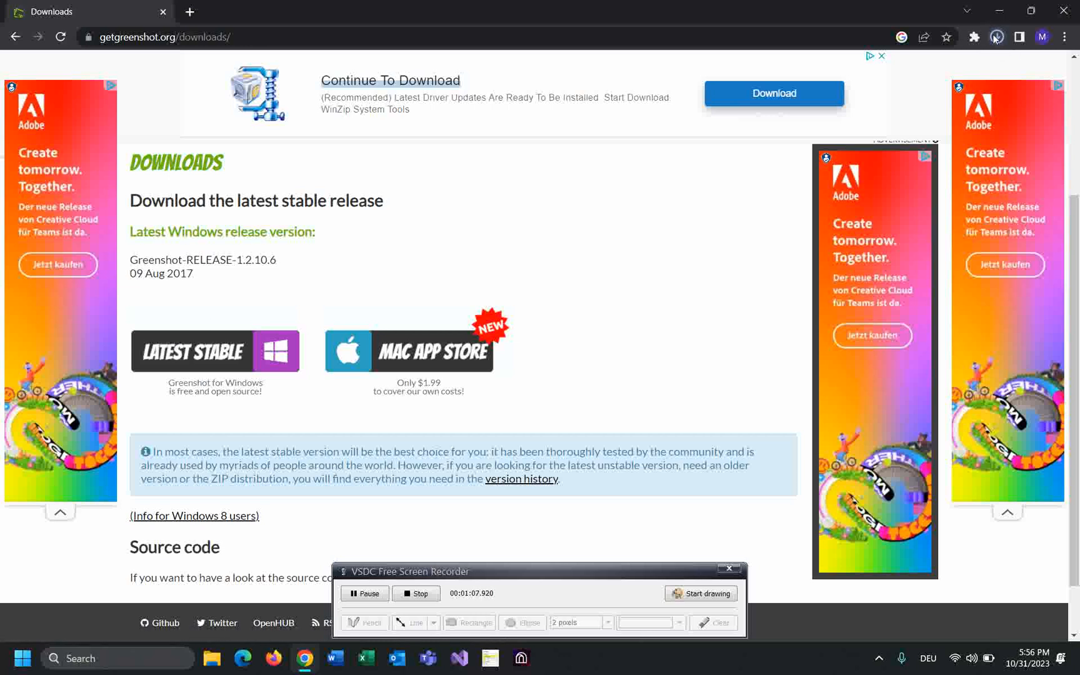
left_click(994, 38)
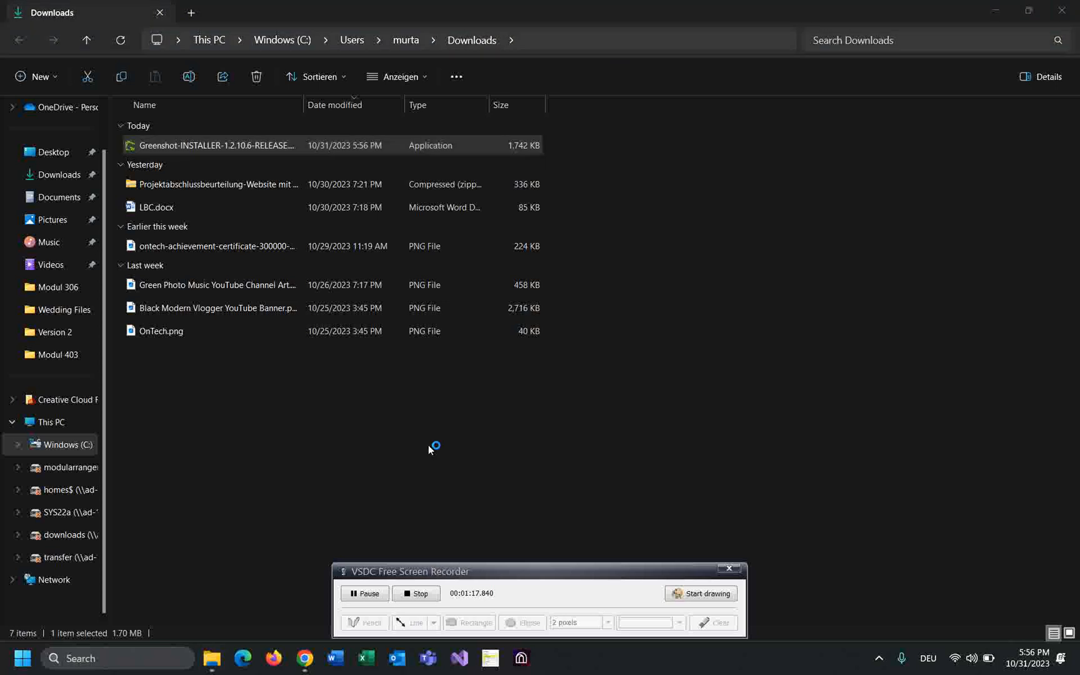
Run the Greenshot-INSTALLER file with English as the setup language
double_click(214, 146)
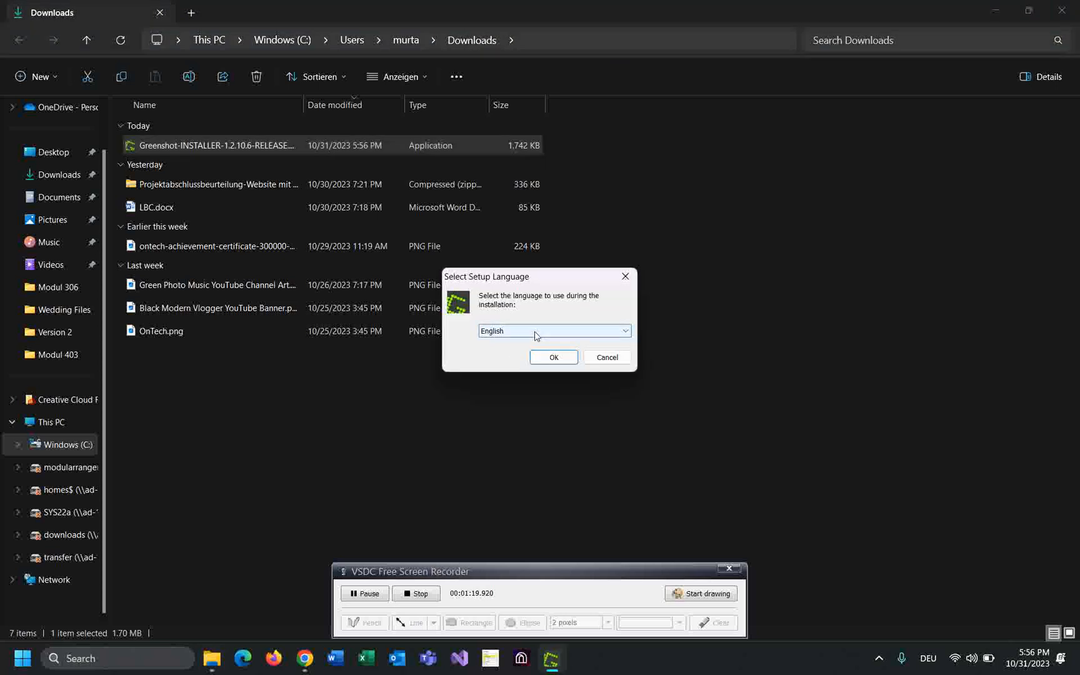
mouse_move(513, 337)
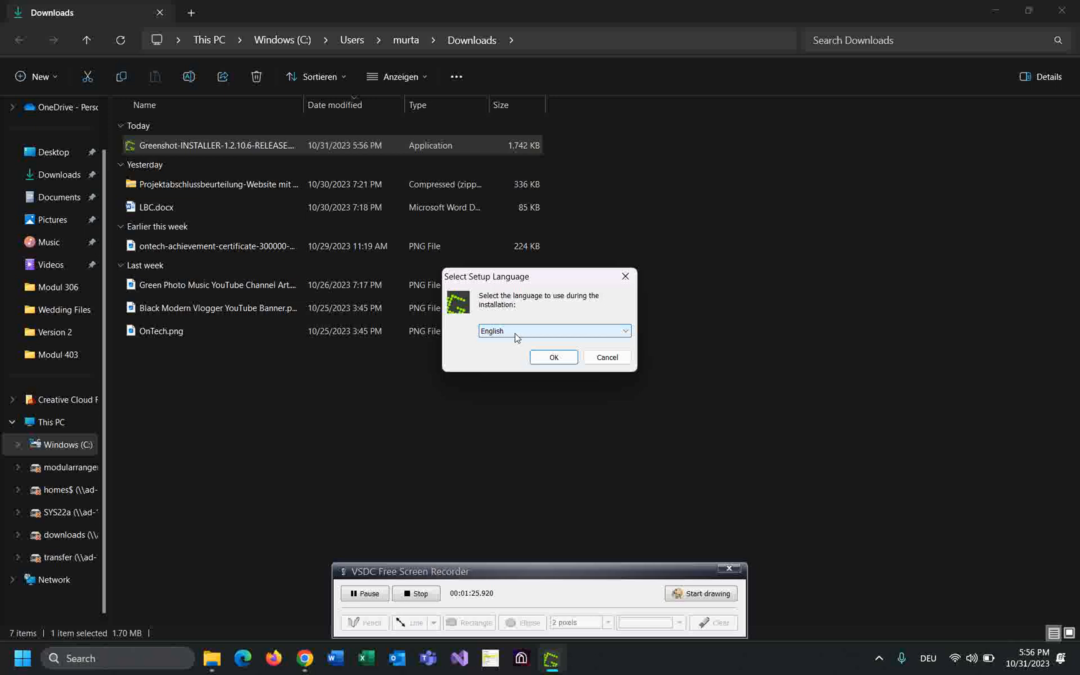
mouse_move(553, 356)
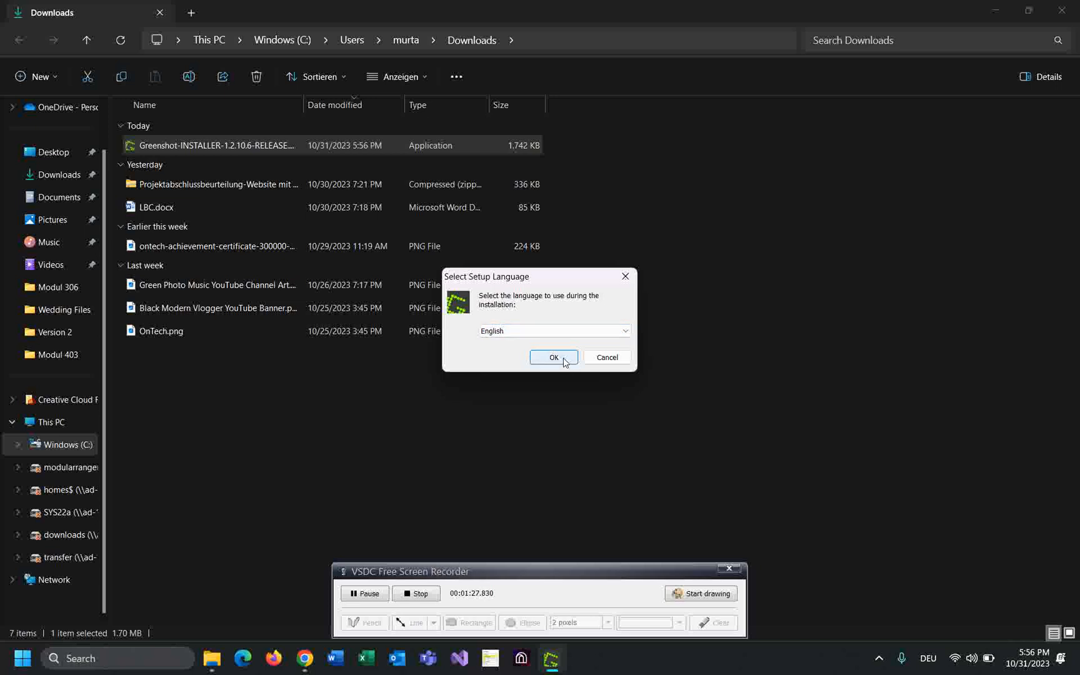
left_click(553, 356)
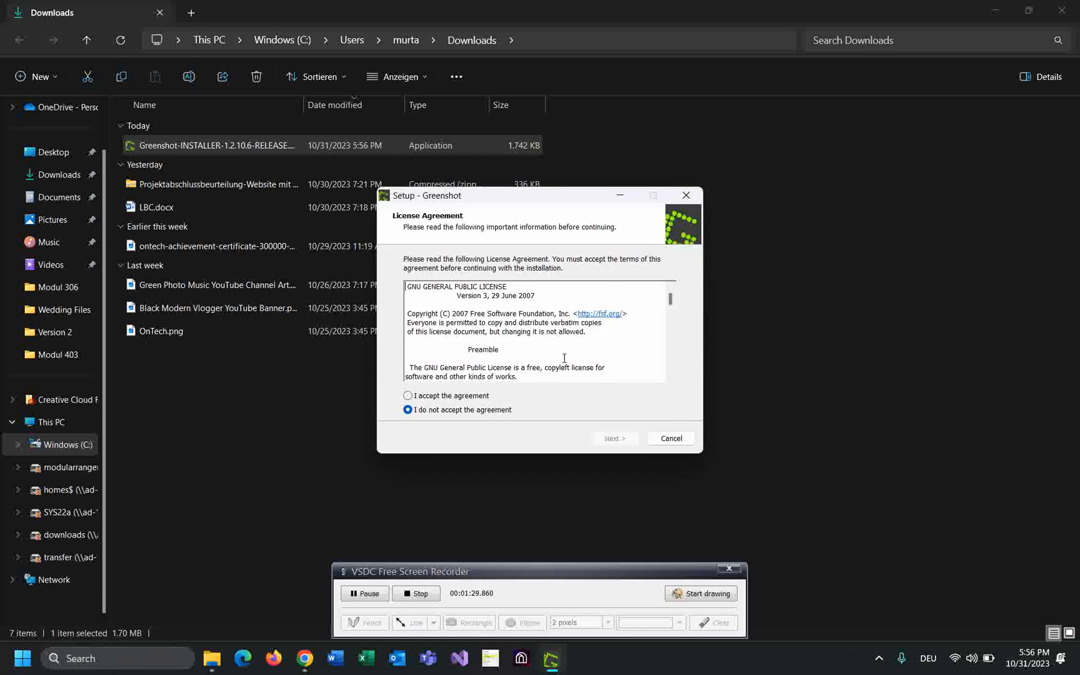
Accept the license and keep the default folder, plug-ins and start-with-Windows option
left_click(408, 395)
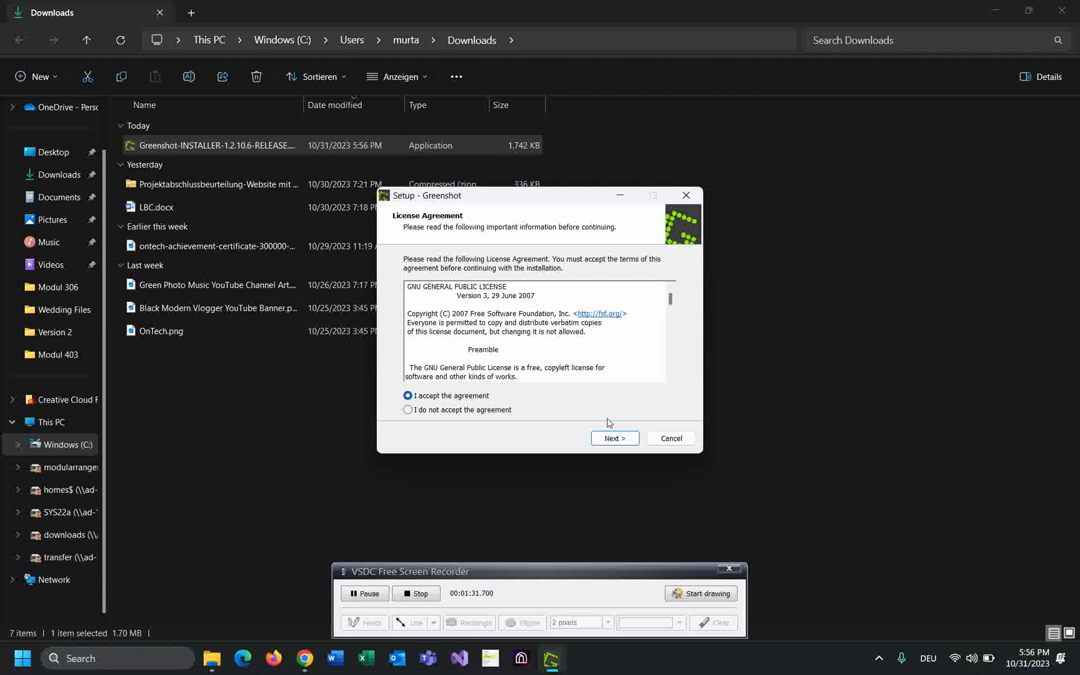
left_click(613, 437)
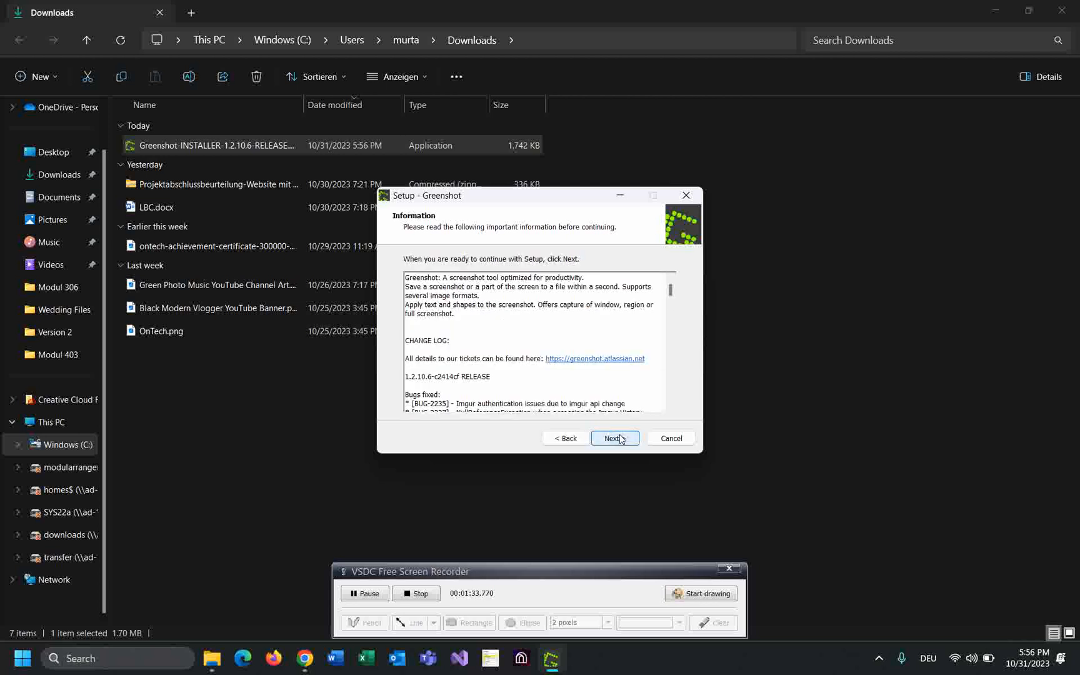
left_click(613, 438)
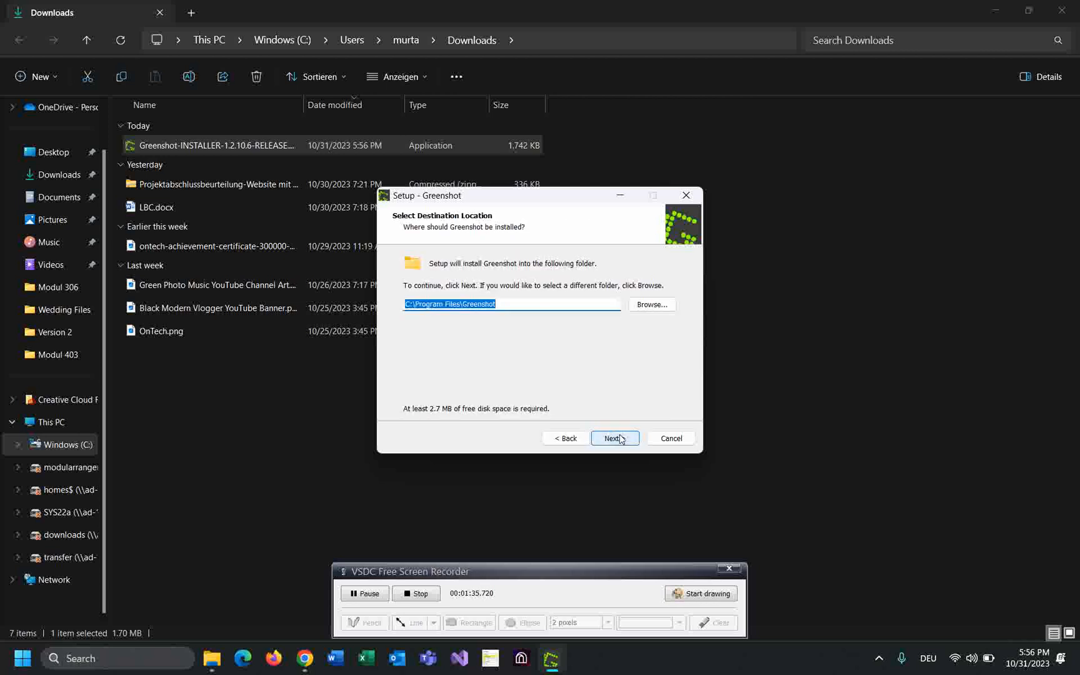
left_click(614, 438)
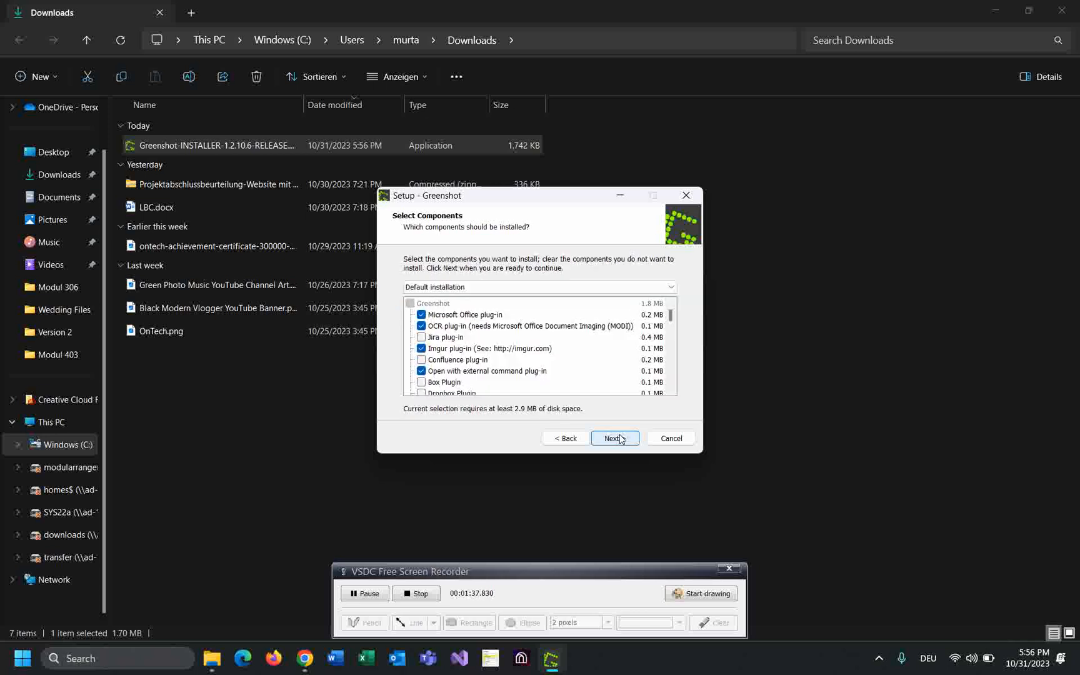
left_click(614, 438)
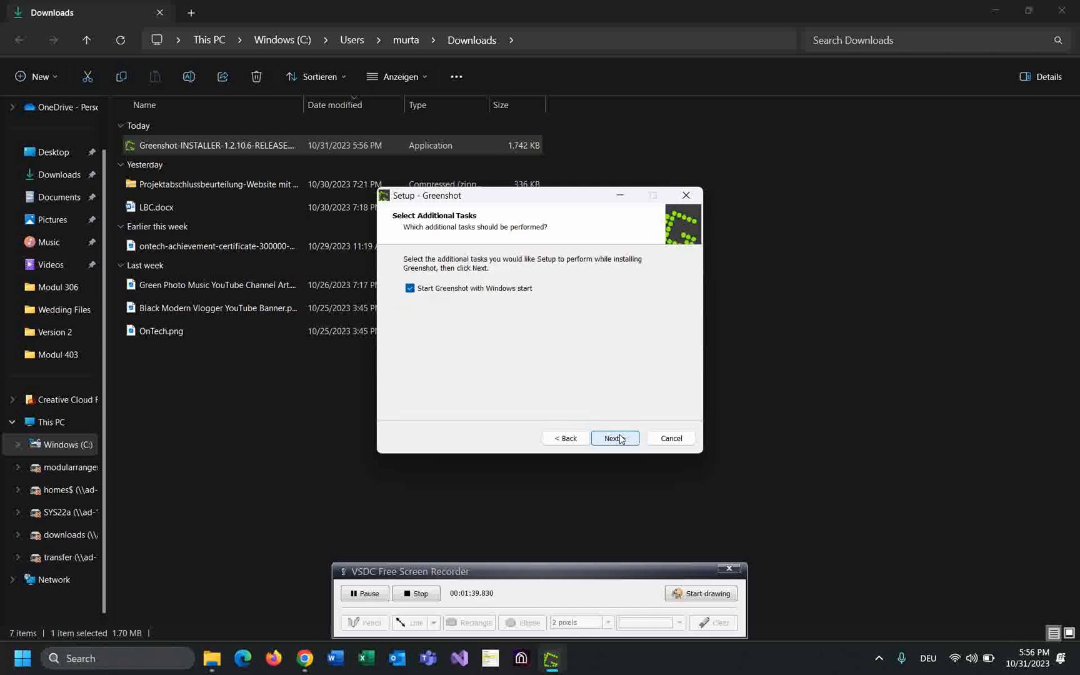
left_click(614, 438)
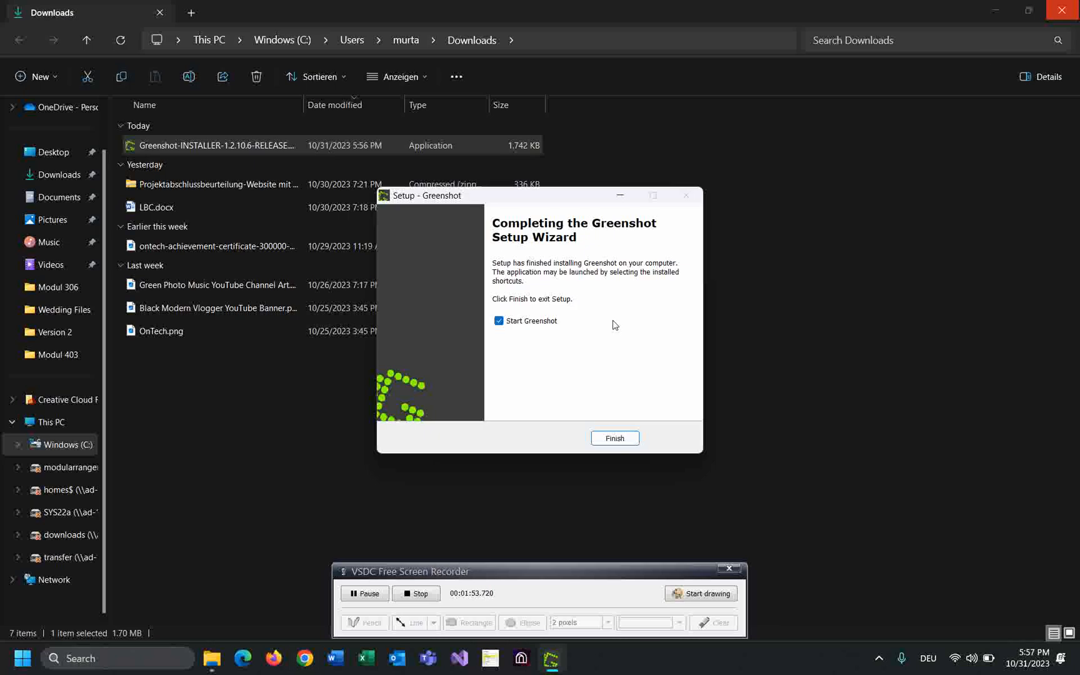
mouse_move(613, 438)
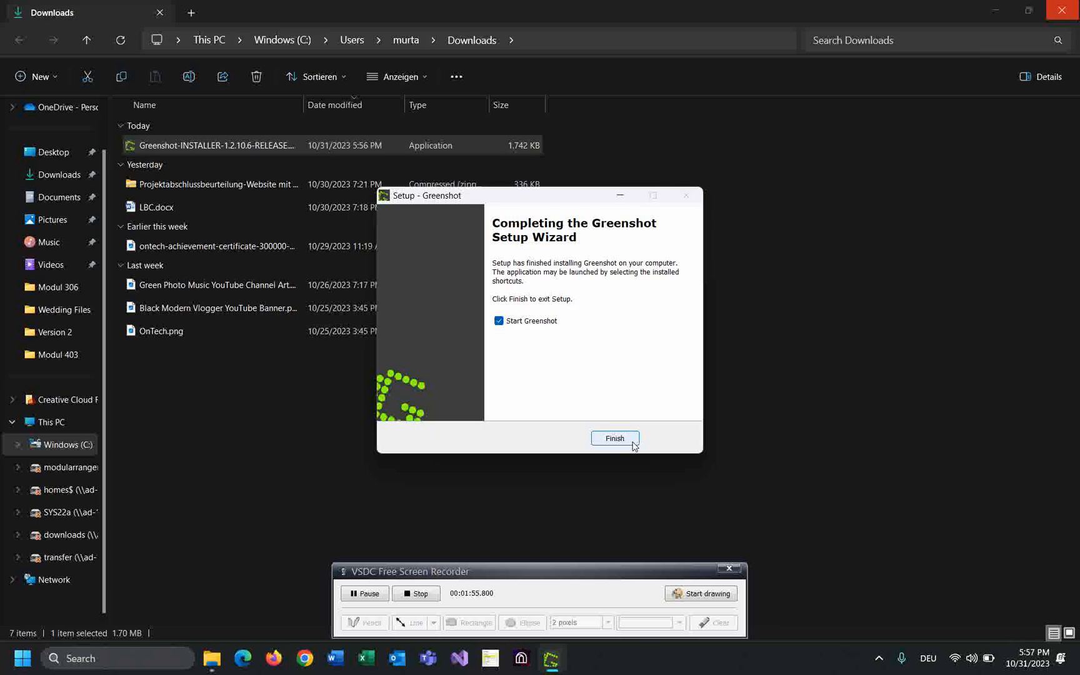
Finish setup, launch Greenshot from Start search, and dismiss the already-running error
left_click(614, 438)
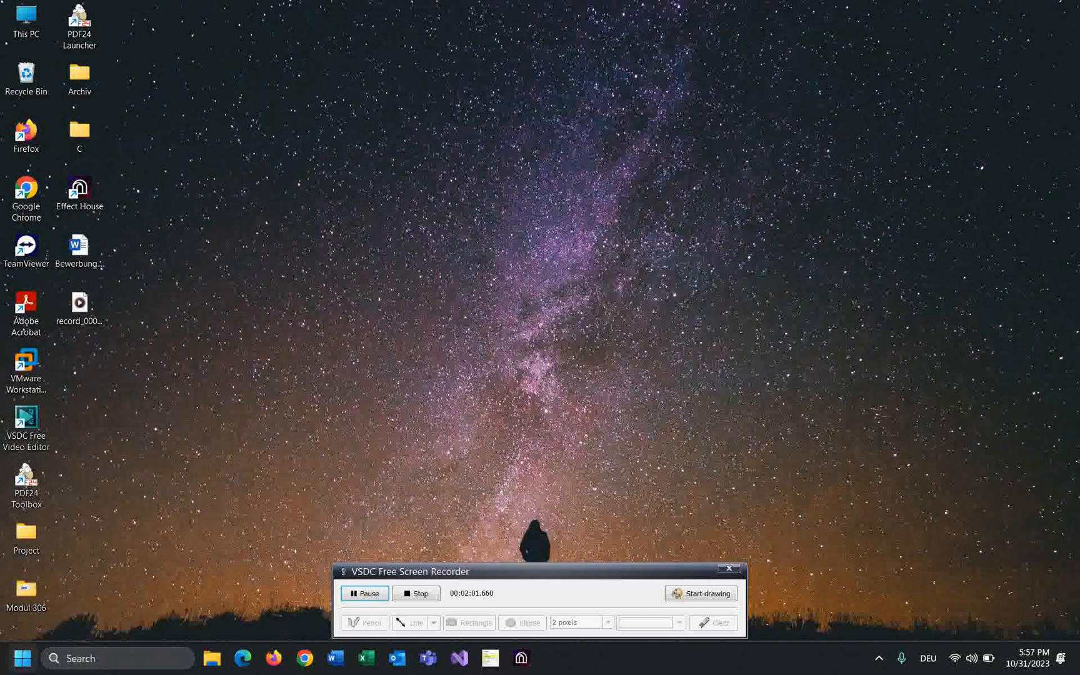
left_click(13, 657)
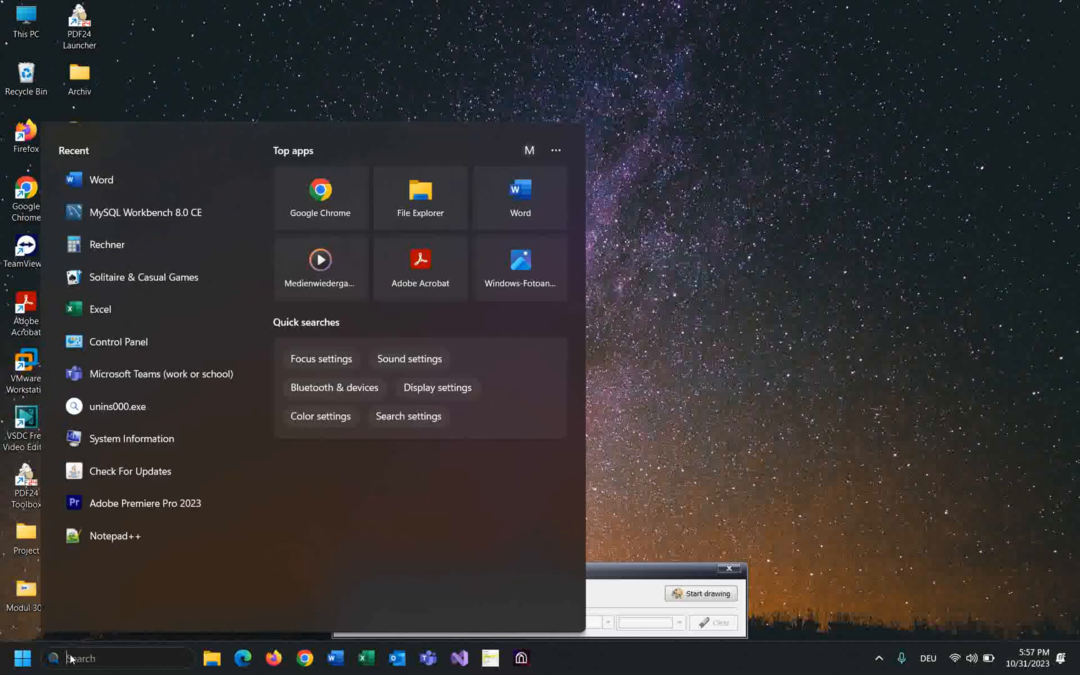
type("greenshot")
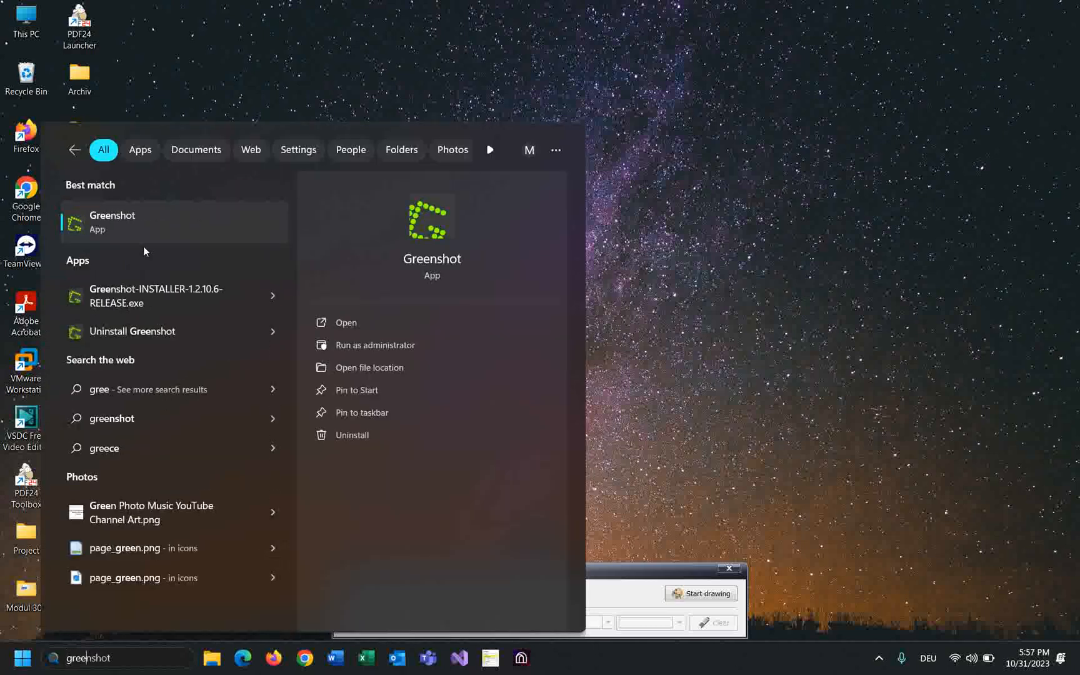
left_click(346, 322)
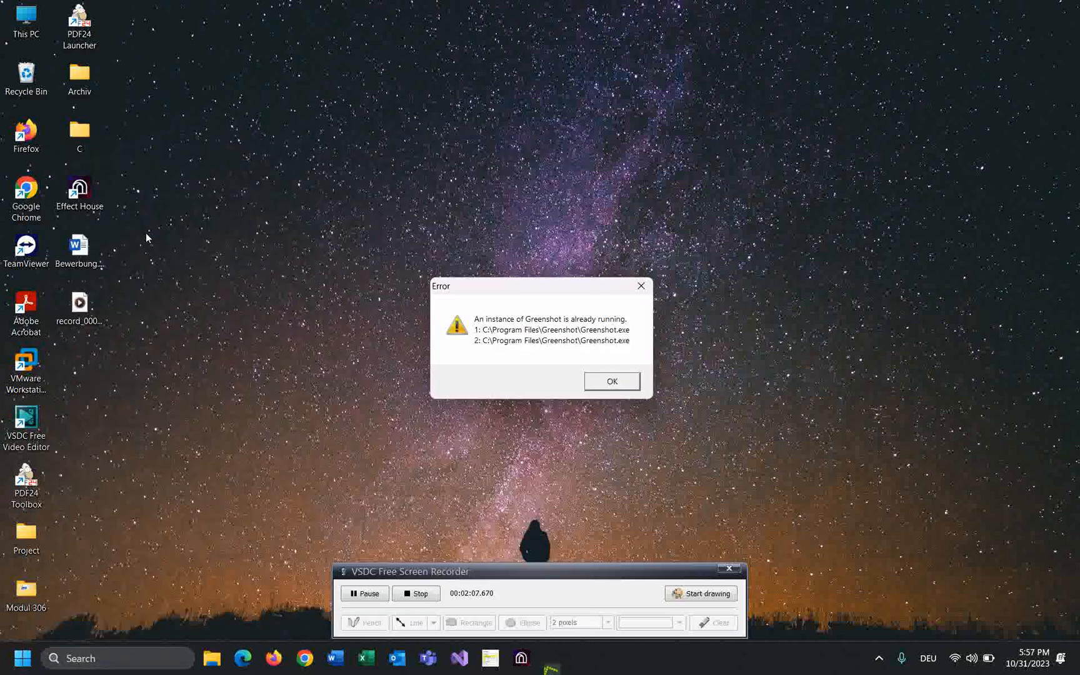
left_click(610, 381)
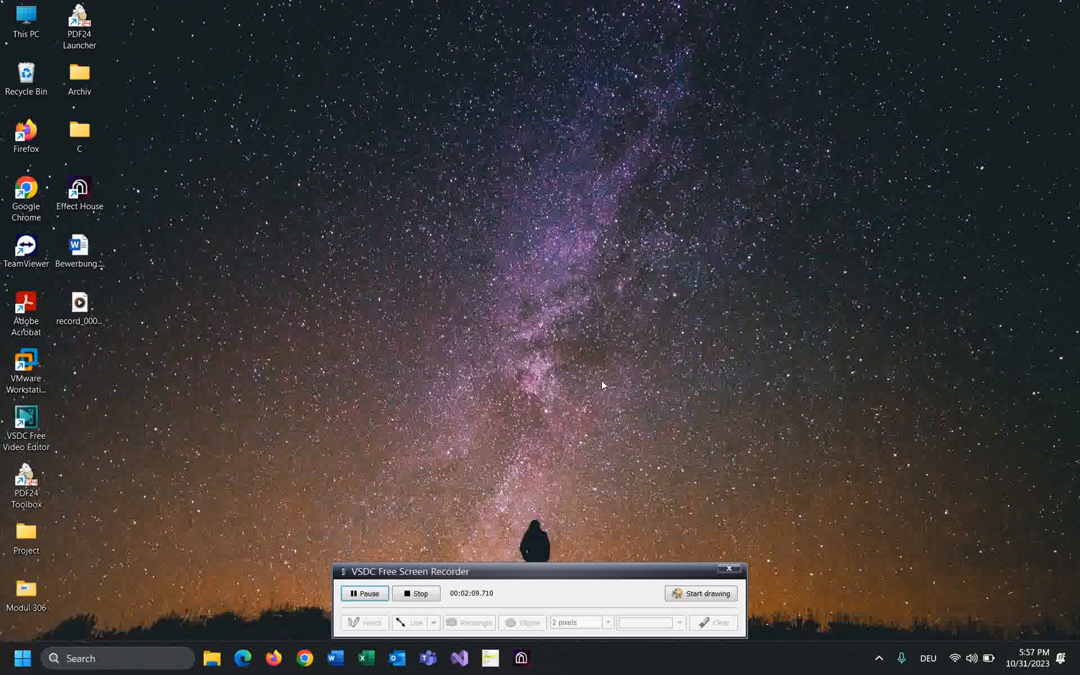
mouse_move(273, 524)
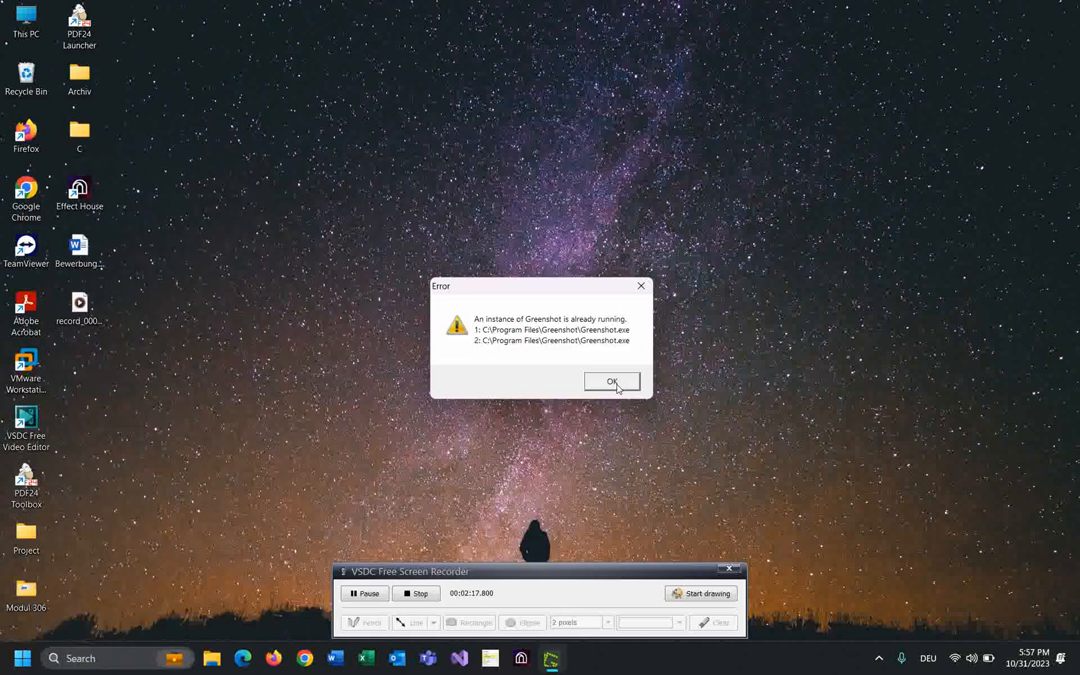
Dismiss the repeated already-running error and minimize Task Manager after checking processes
left_click(611, 382)
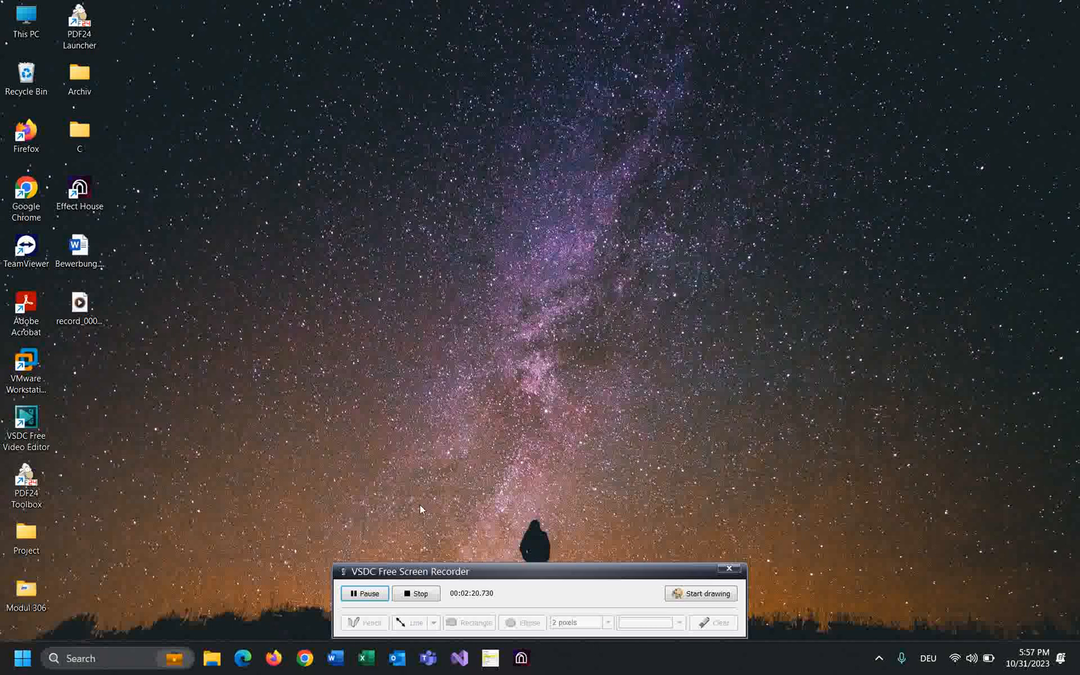
mouse_move(792, 665)
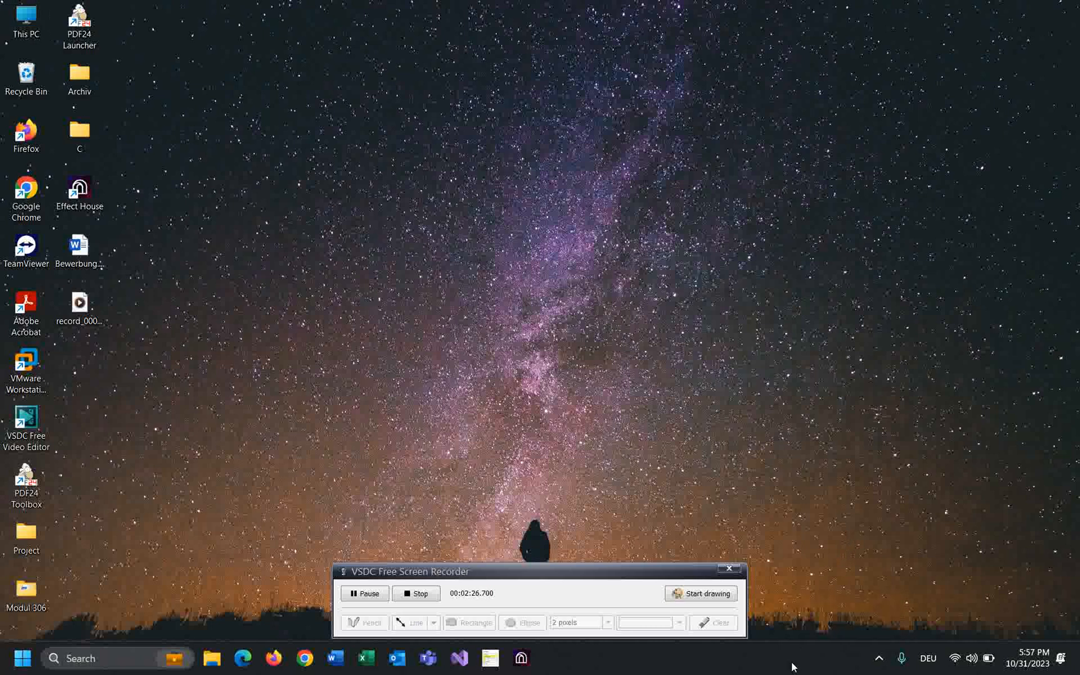
mouse_move(818, 607)
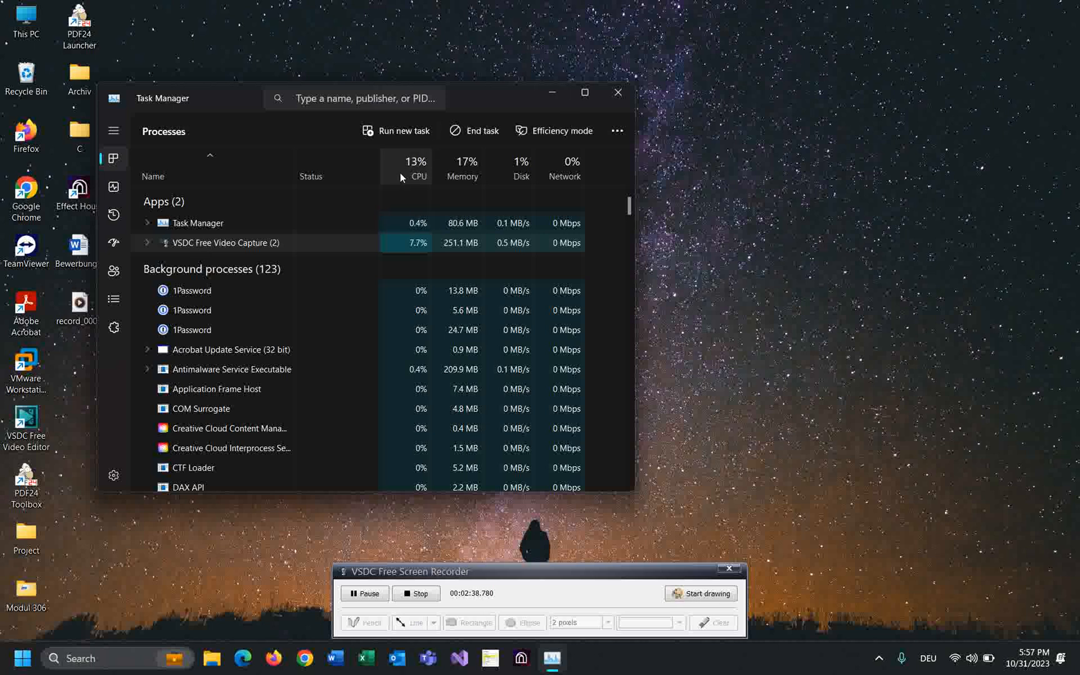
left_click(616, 92)
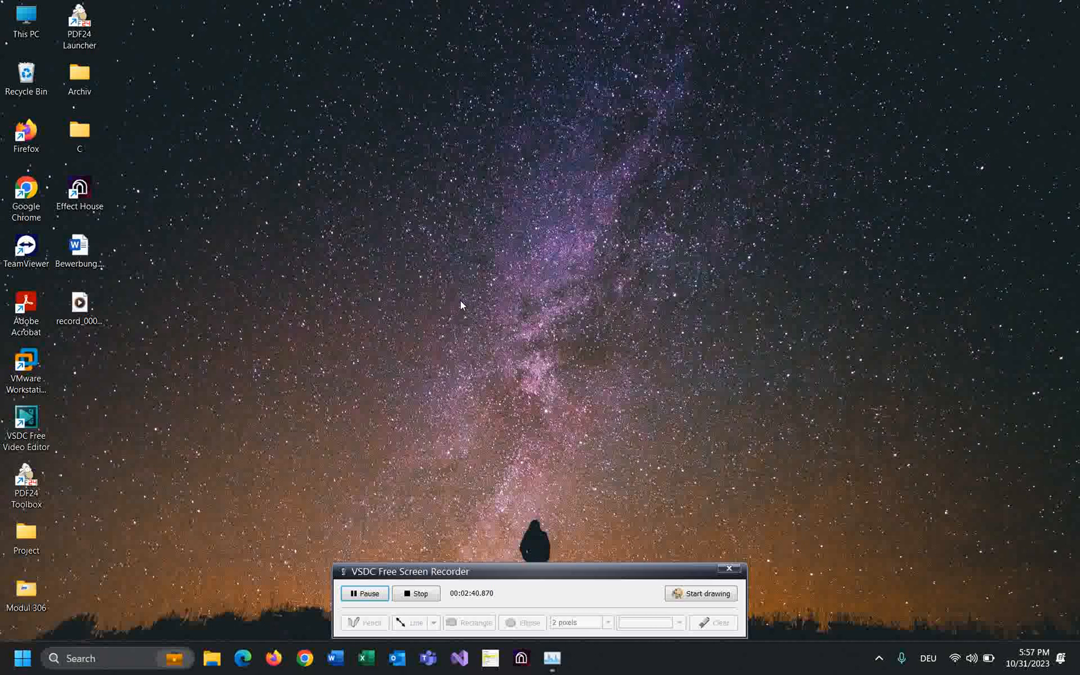
mouse_move(541, 336)
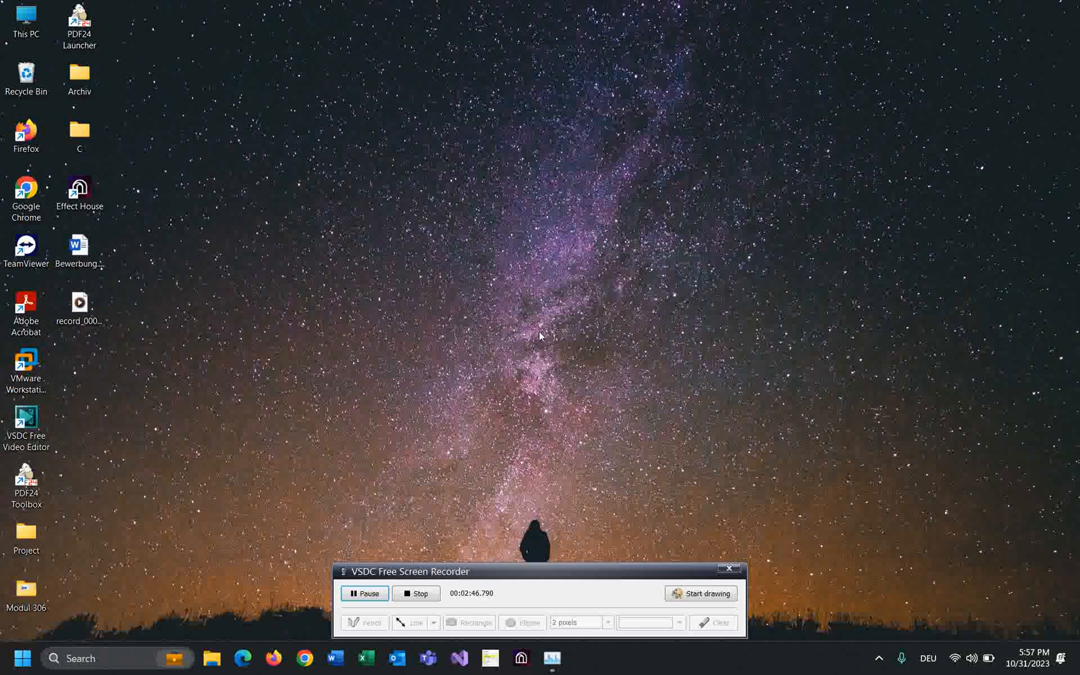
mouse_move(633, 514)
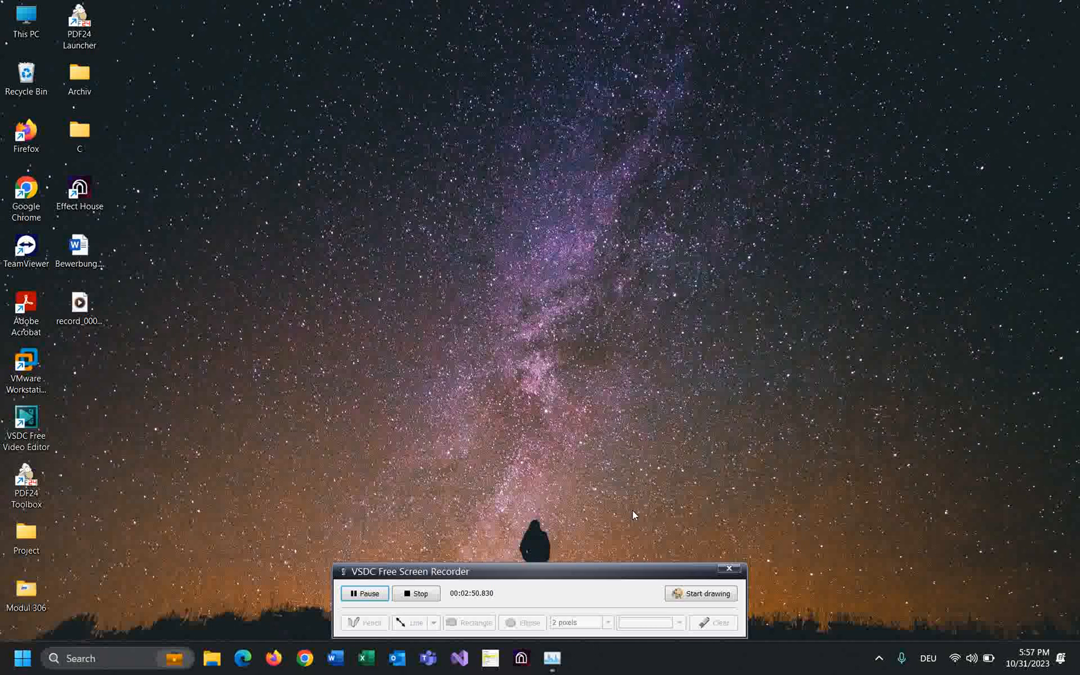